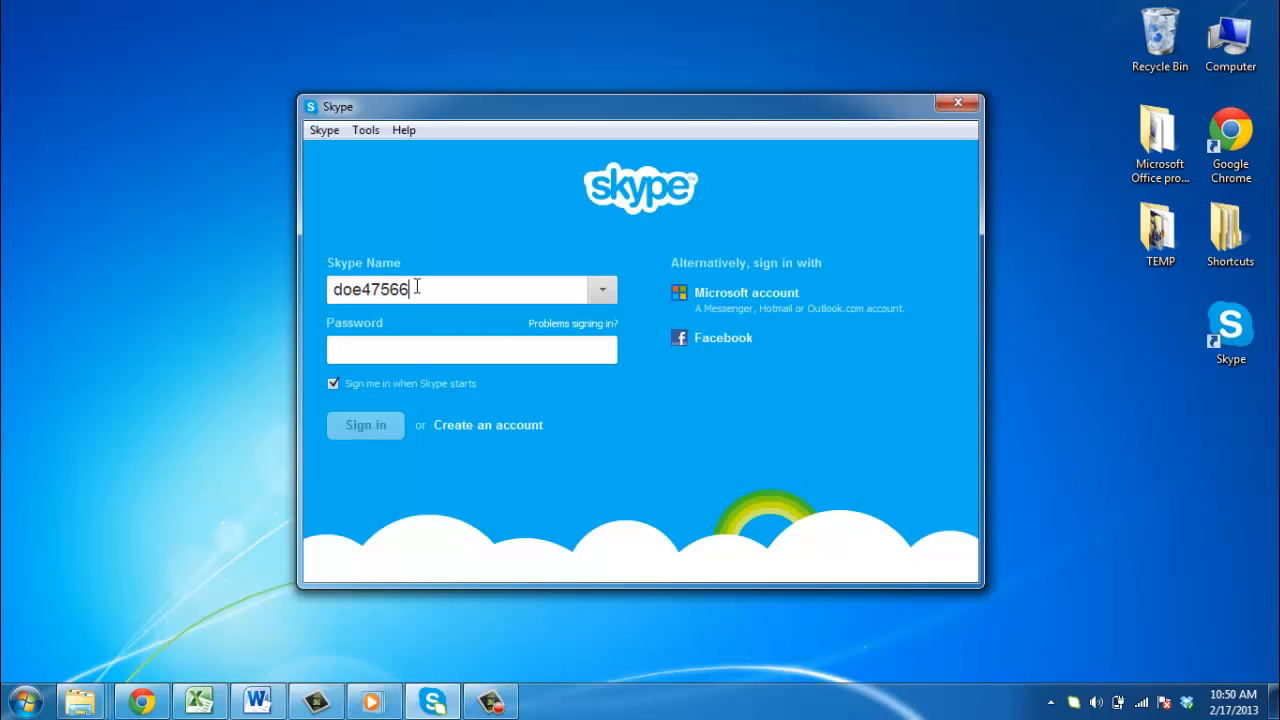
Enter the account password and sign in to reach Skype Home
click(365, 425)
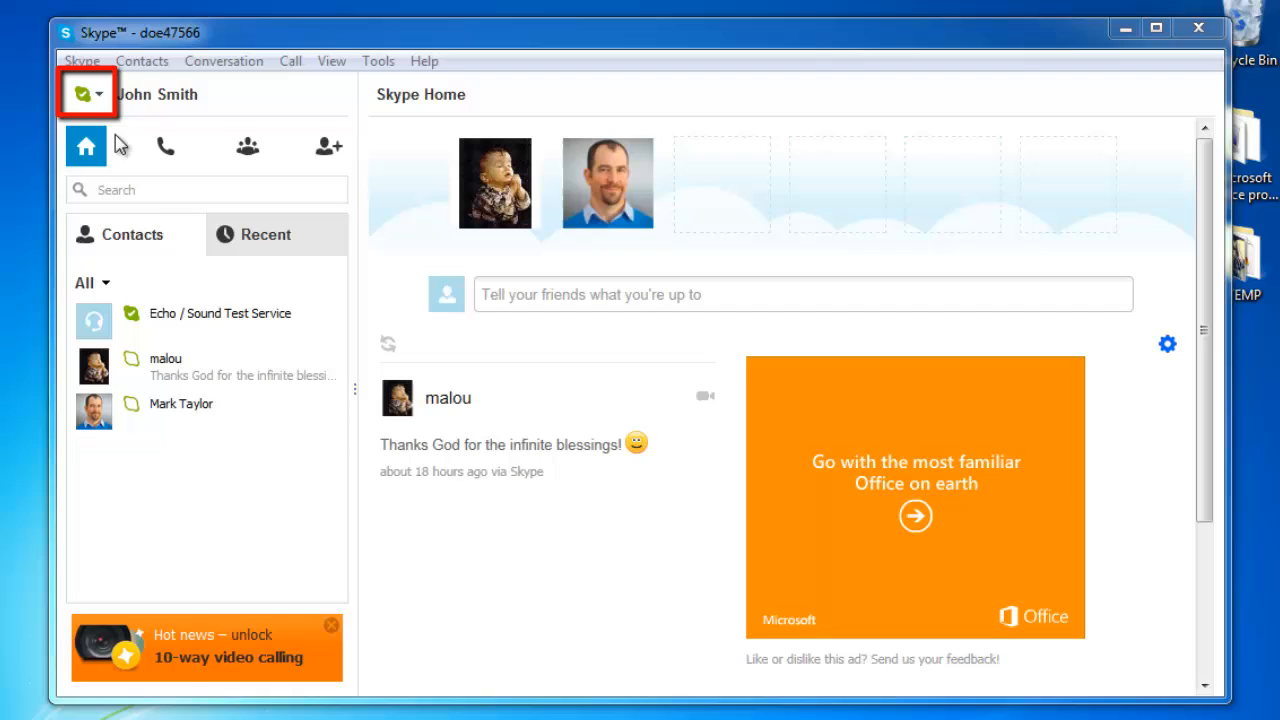
Switch your availability status from Online to Offline
click(86, 93)
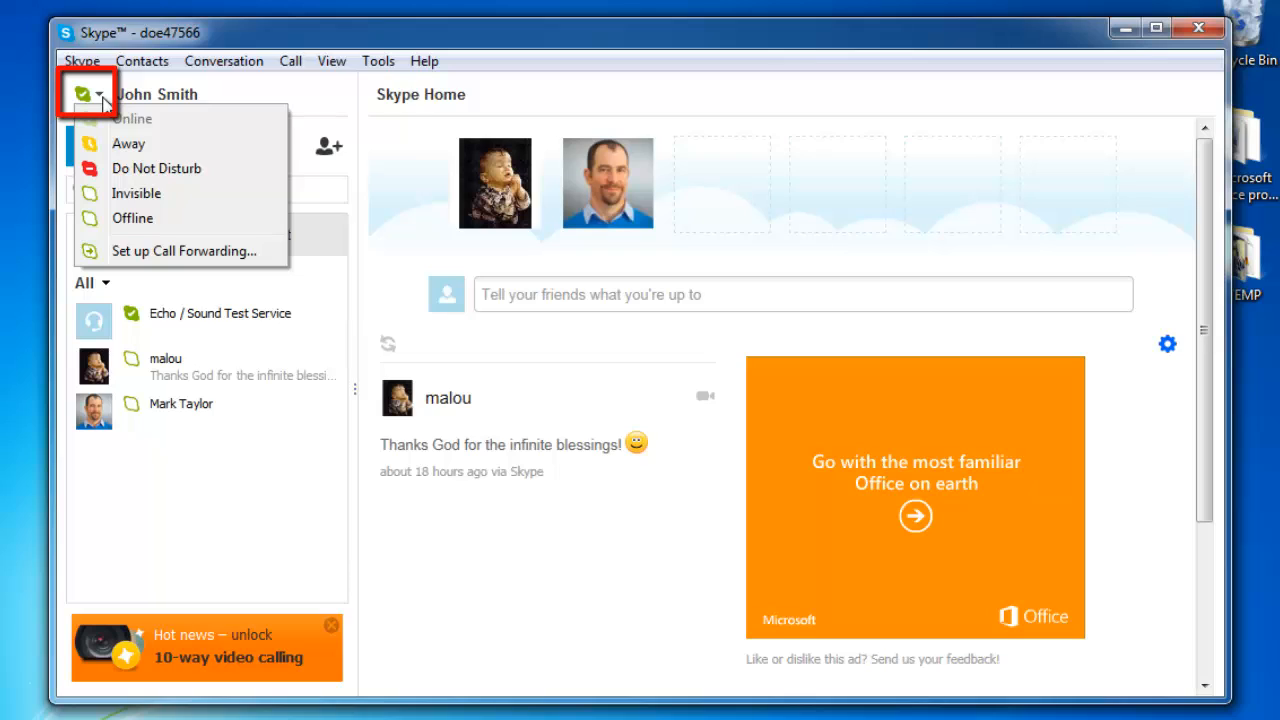
mouse_move(113, 100)
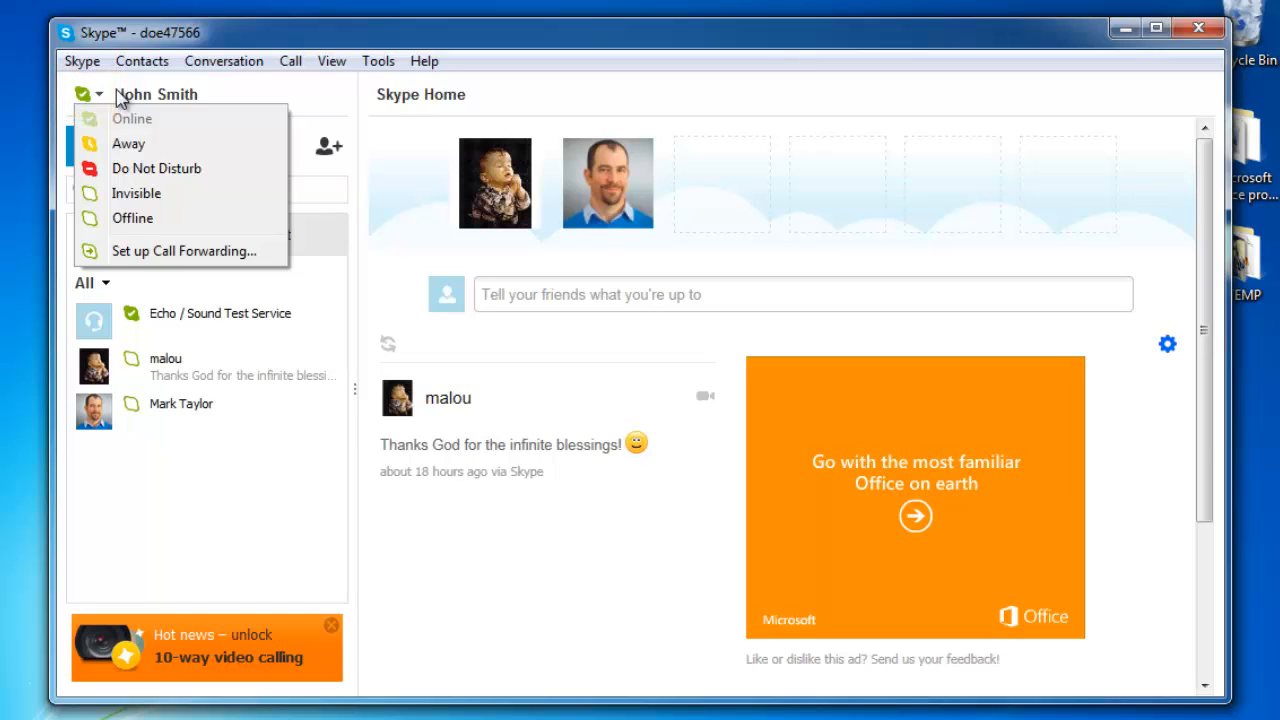
mouse_move(132, 218)
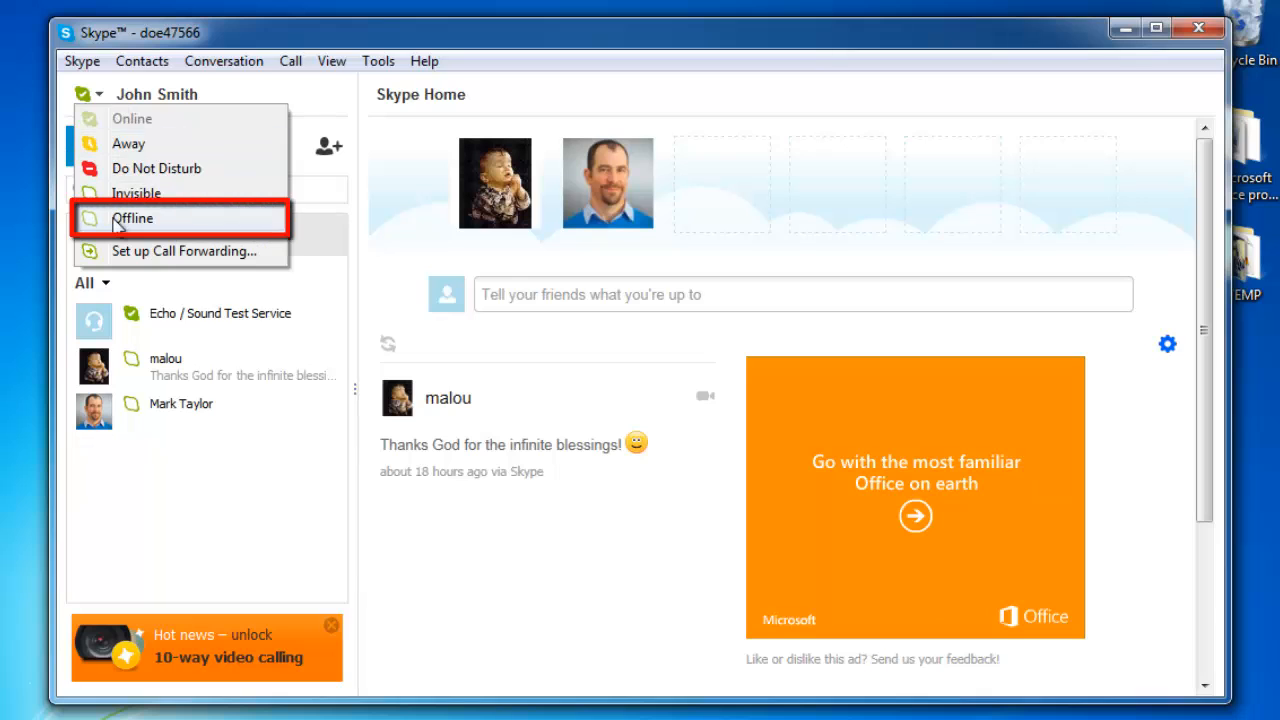
click(132, 218)
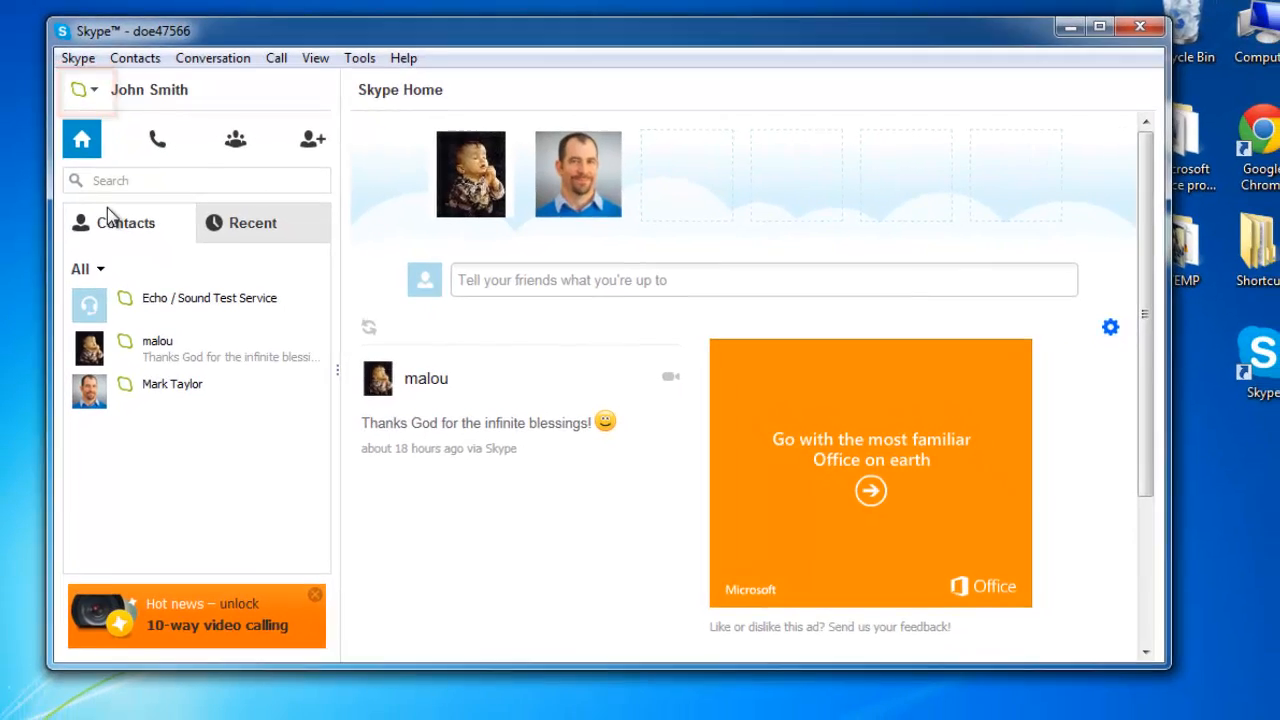
Choose Sign Out from the Skype menu to close the account session
click(78, 57)
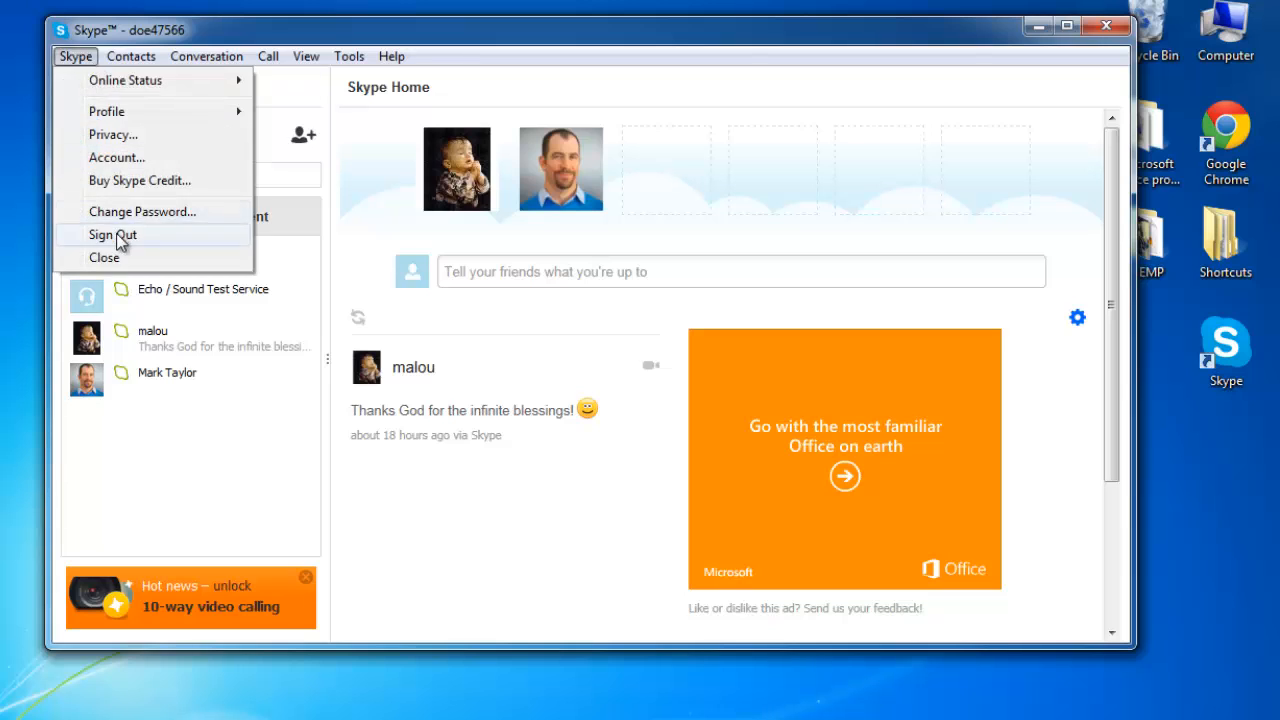
click(112, 234)
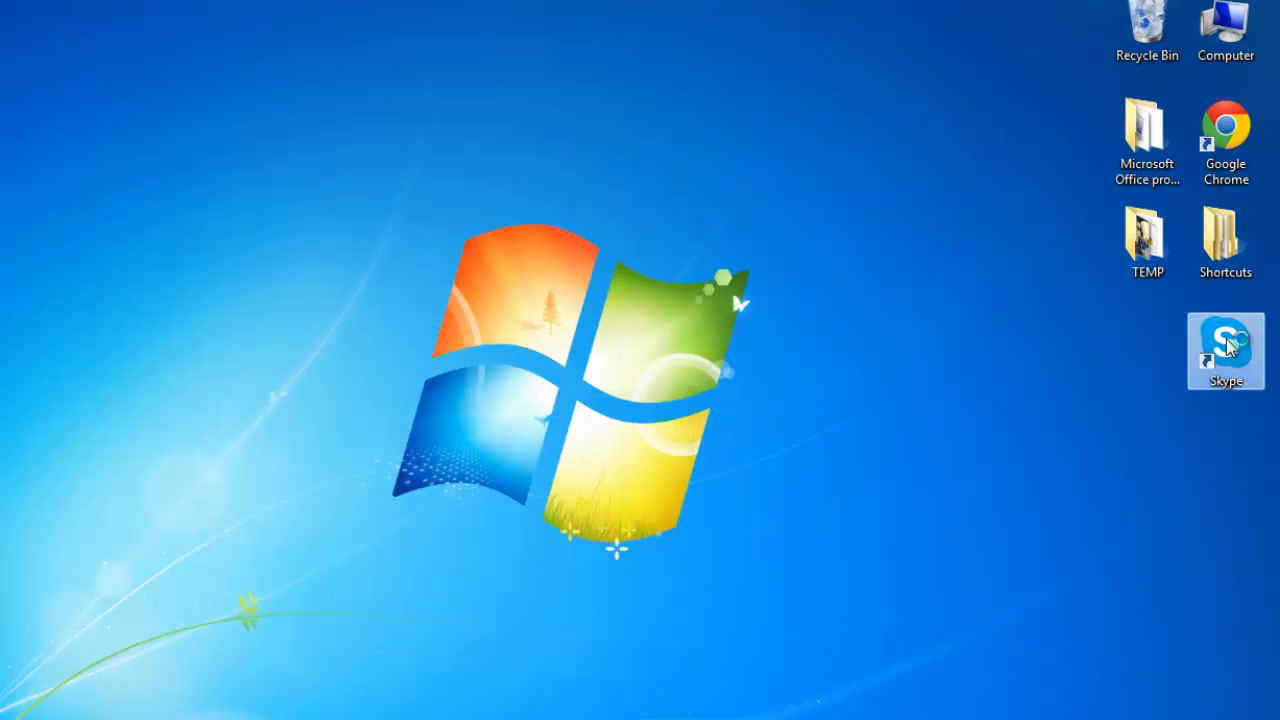
Relaunch Skype from the desktop shortcut and sign in again
double_click(1225, 345)
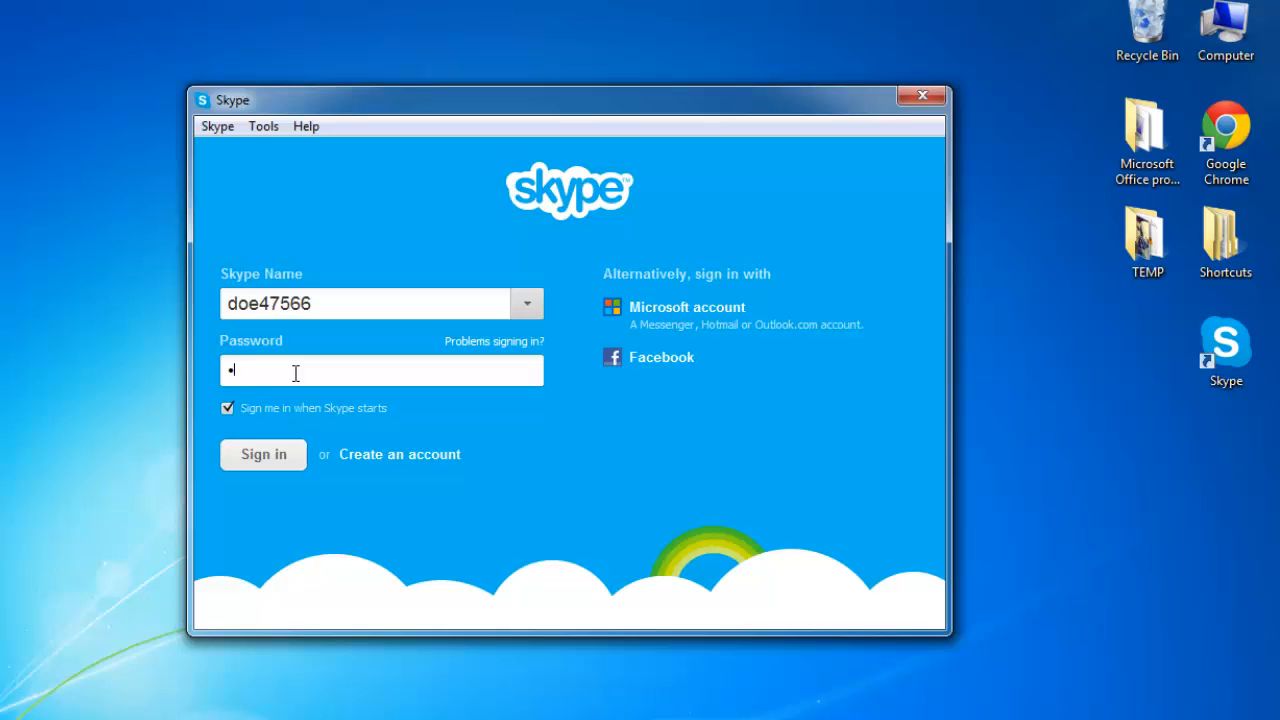
click(263, 454)
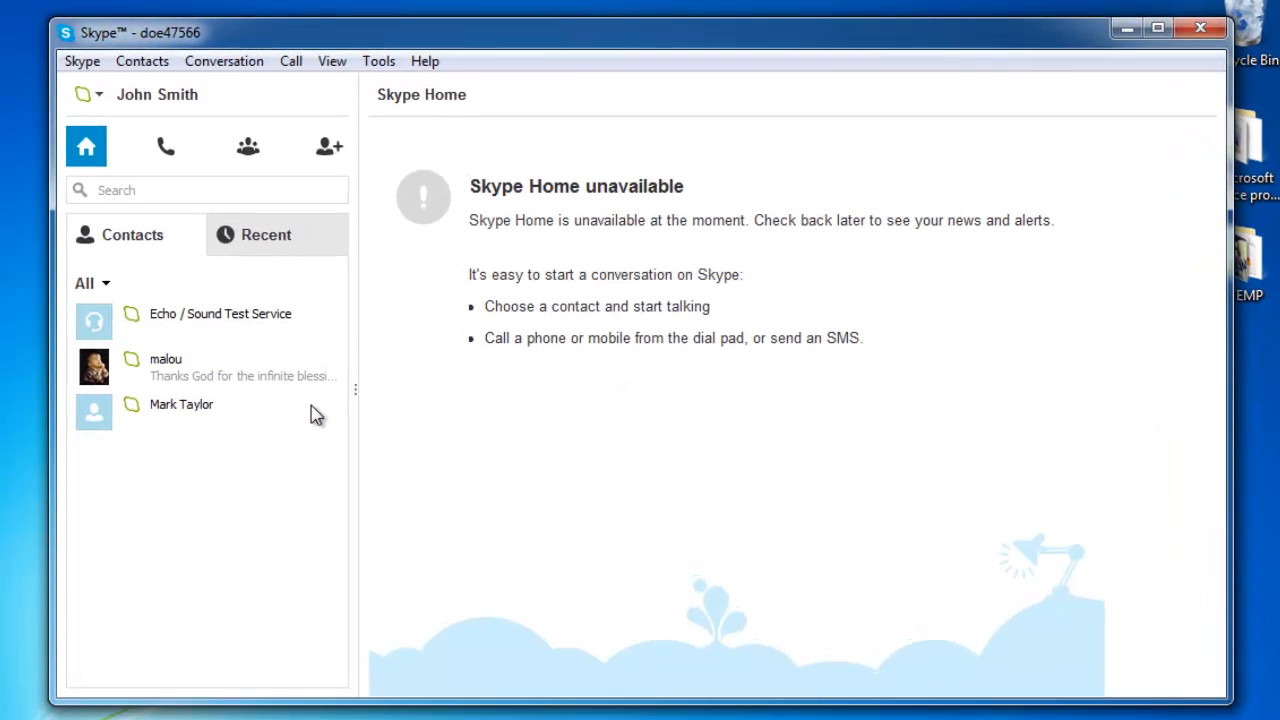